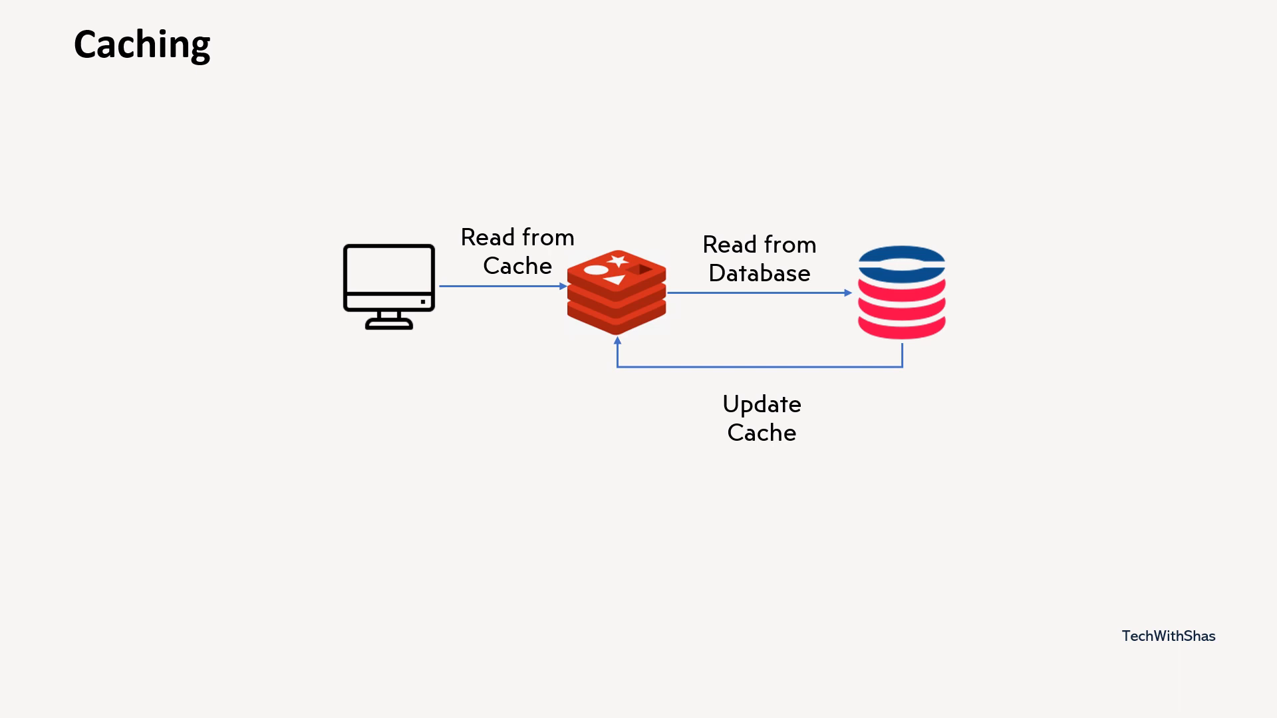
Show the Caching diagram: computer reads from cache, cache reads from database, database updates cache.
left_click(594, 344)
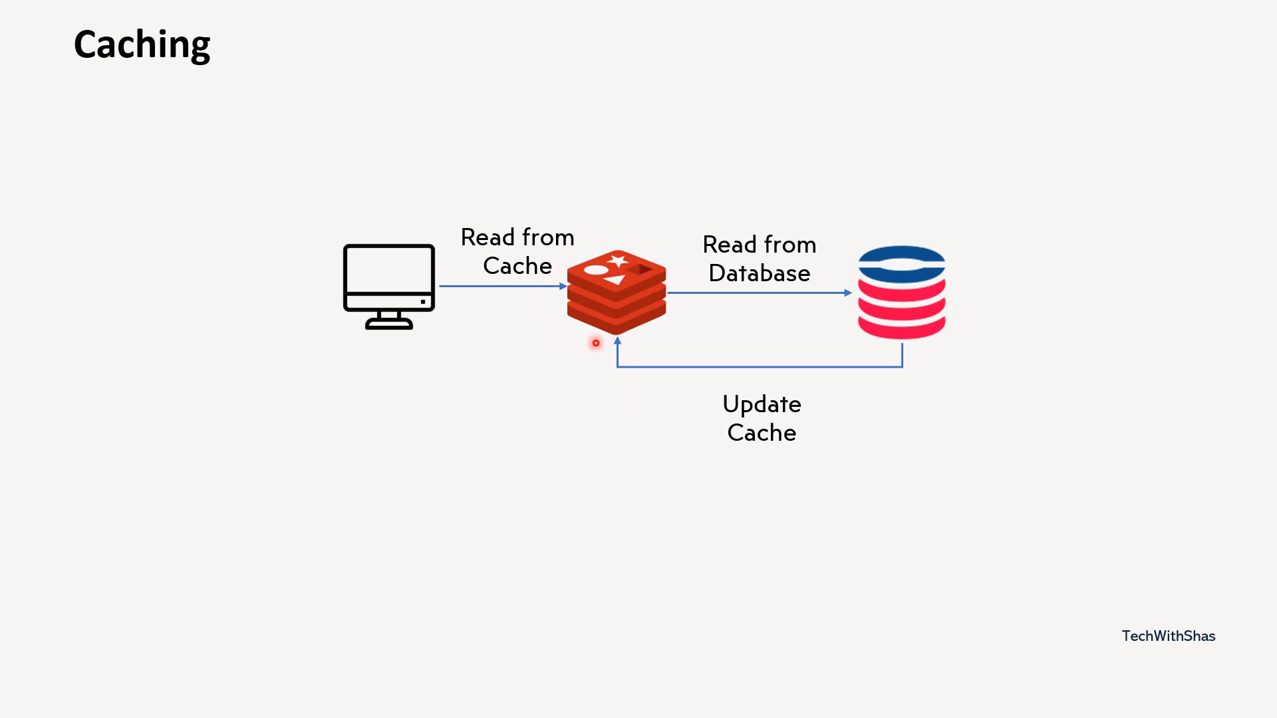
mouse_move(526, 358)
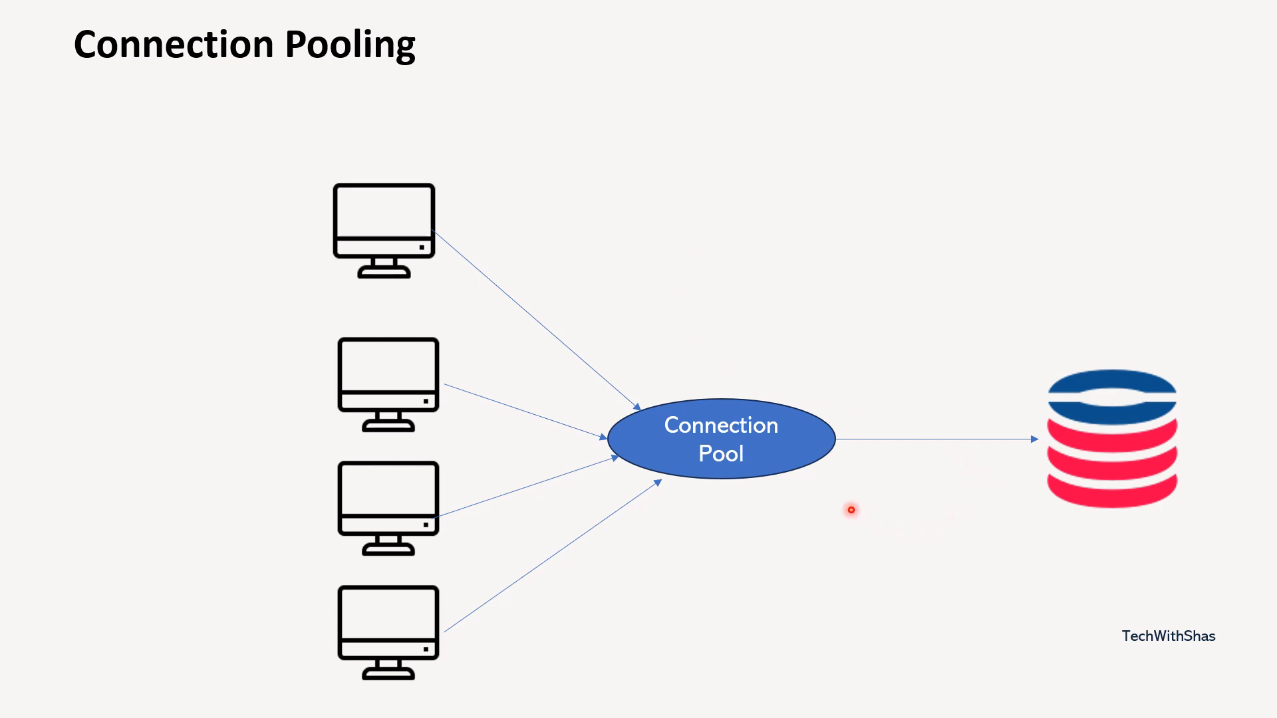
mouse_move(617, 408)
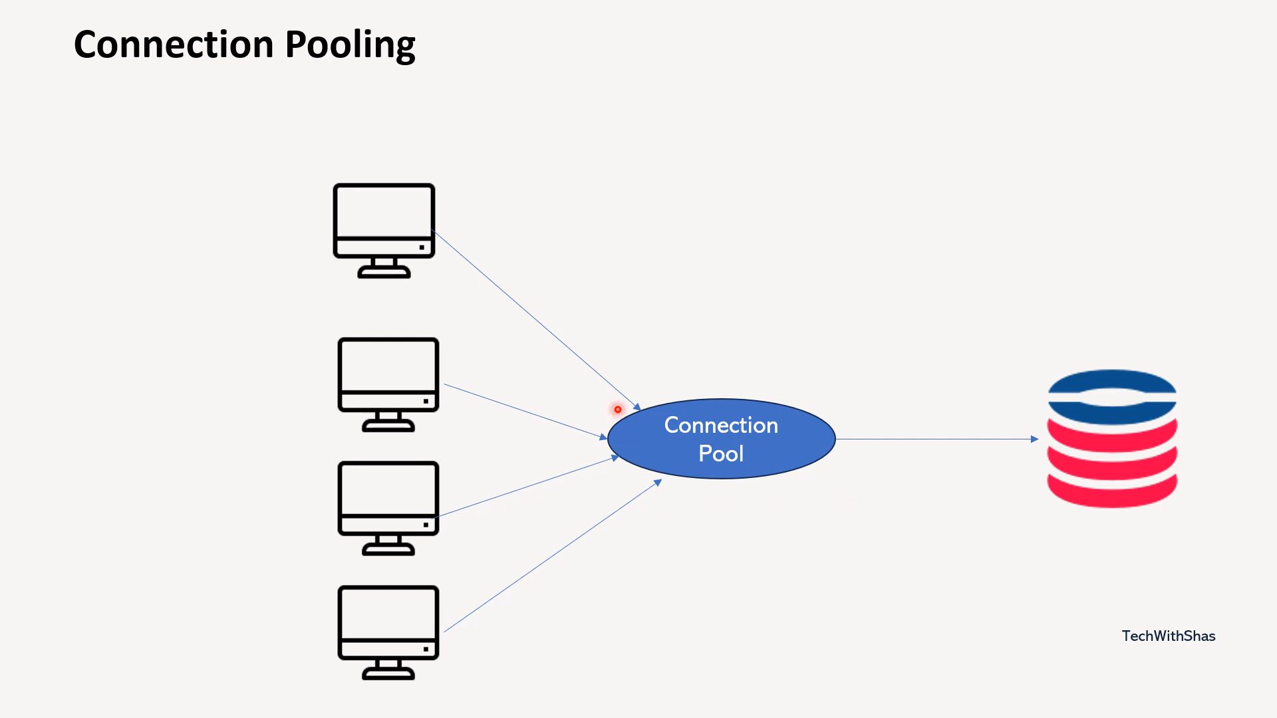
mouse_move(631, 612)
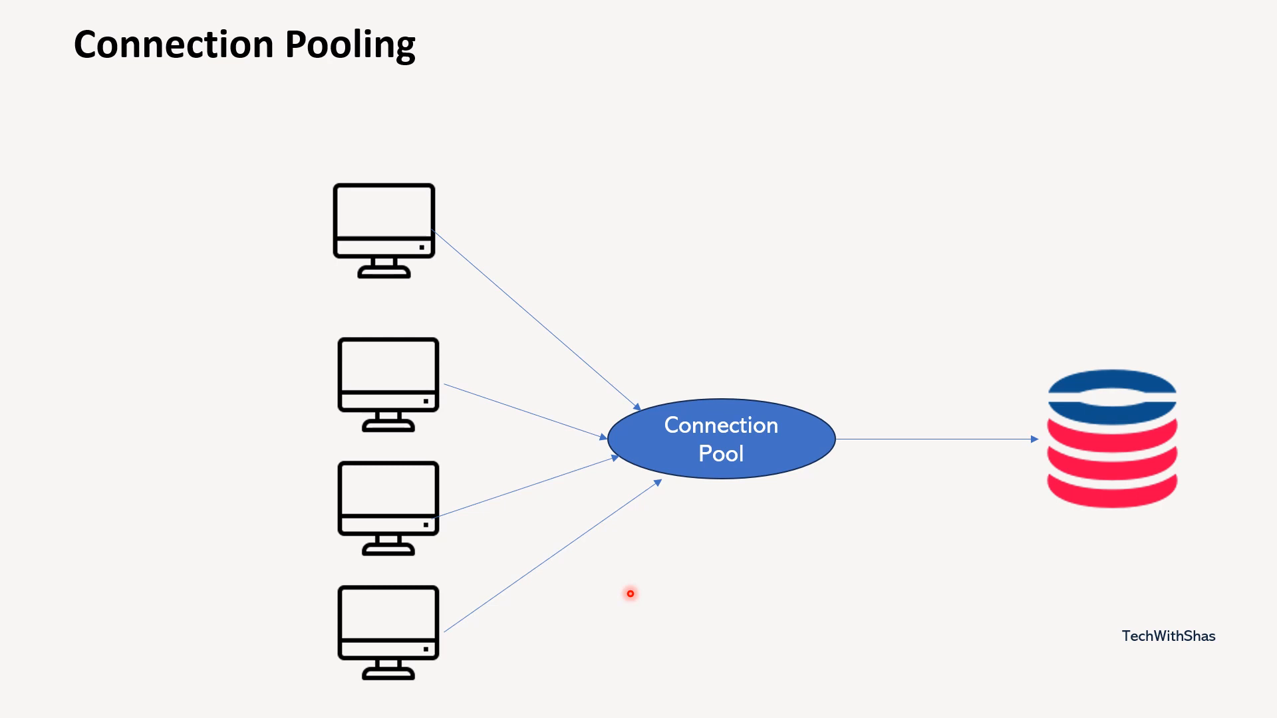
mouse_move(864, 507)
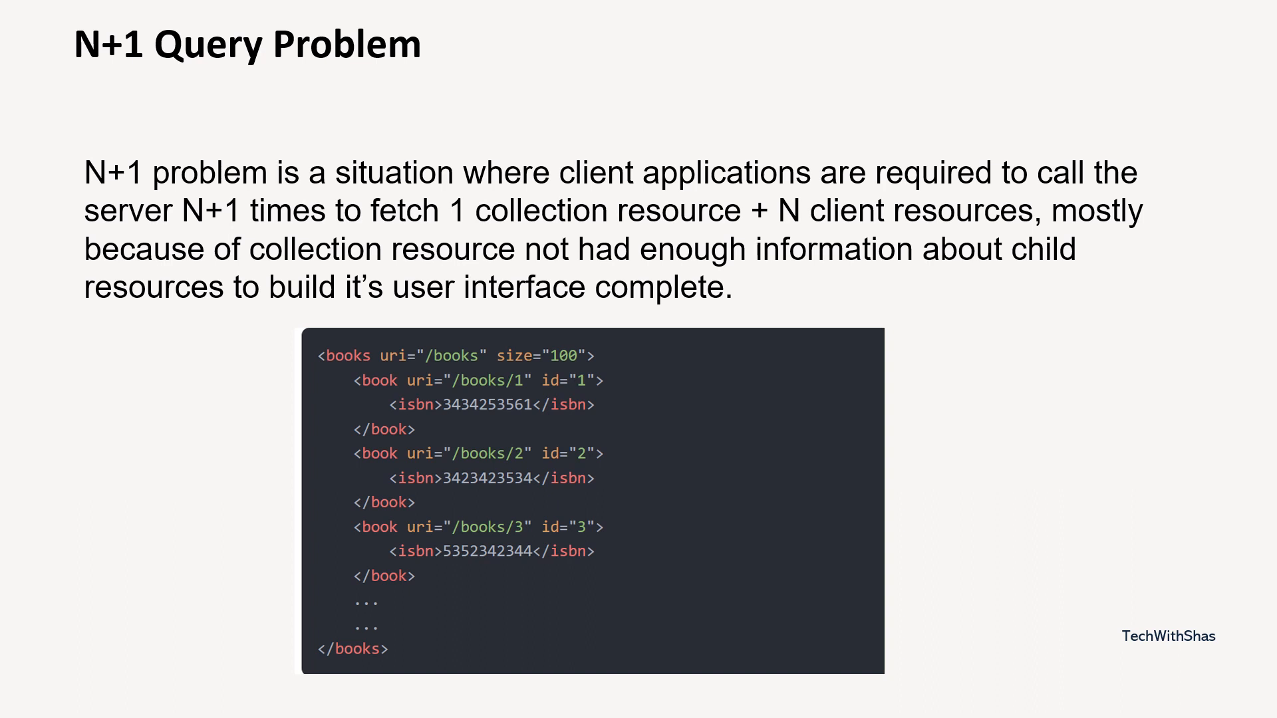
Advance to the N+1 Query Problem slide with its definition and XML books example.
left_click(675, 467)
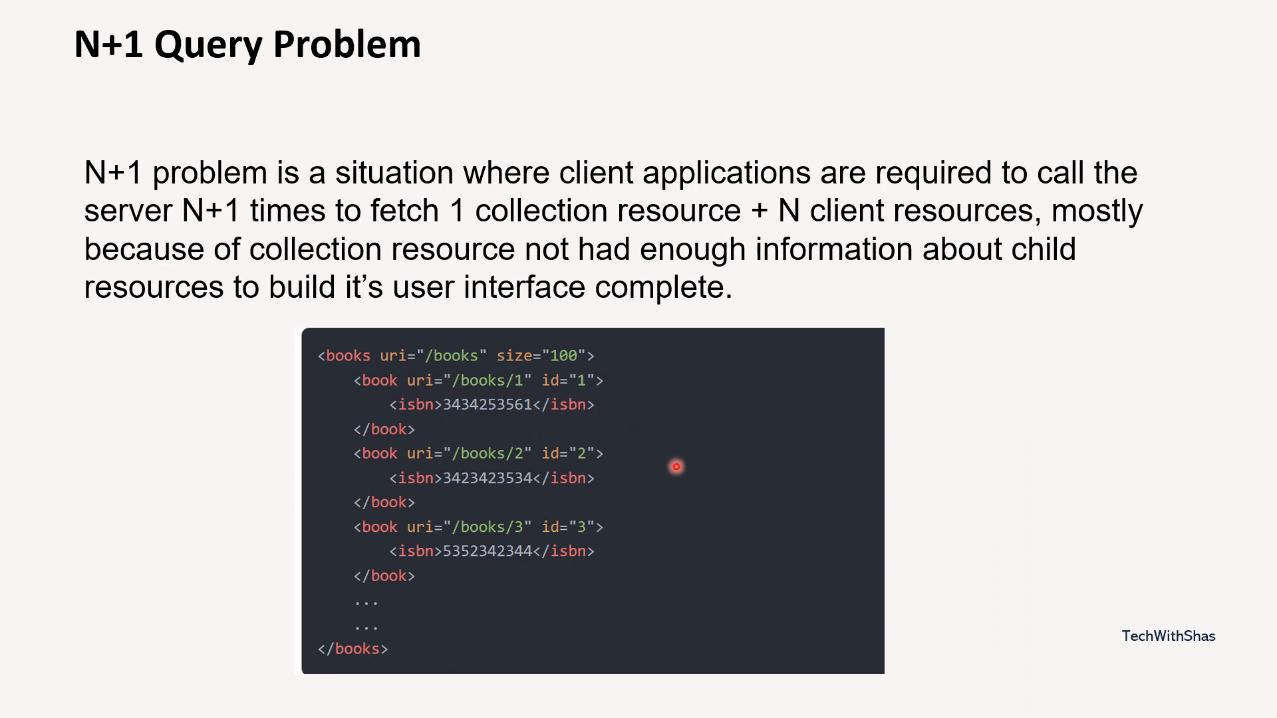
mouse_move(604, 424)
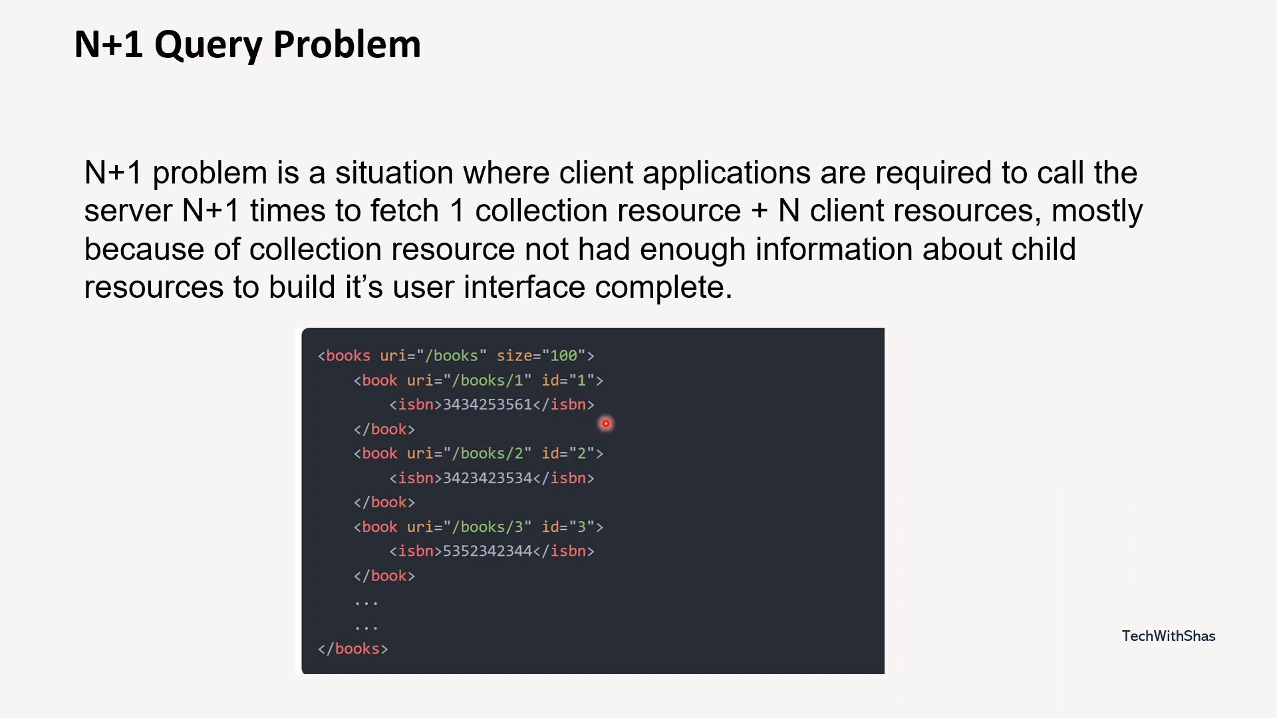
mouse_move(601, 424)
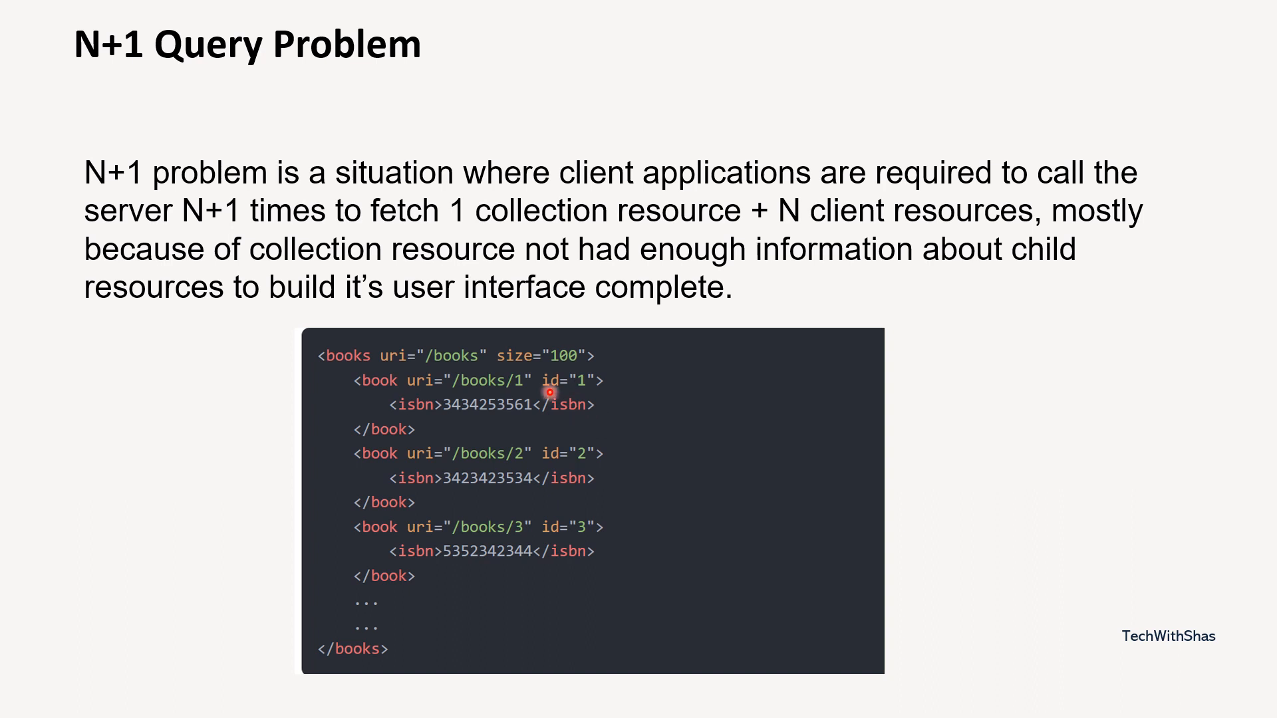
mouse_move(727, 608)
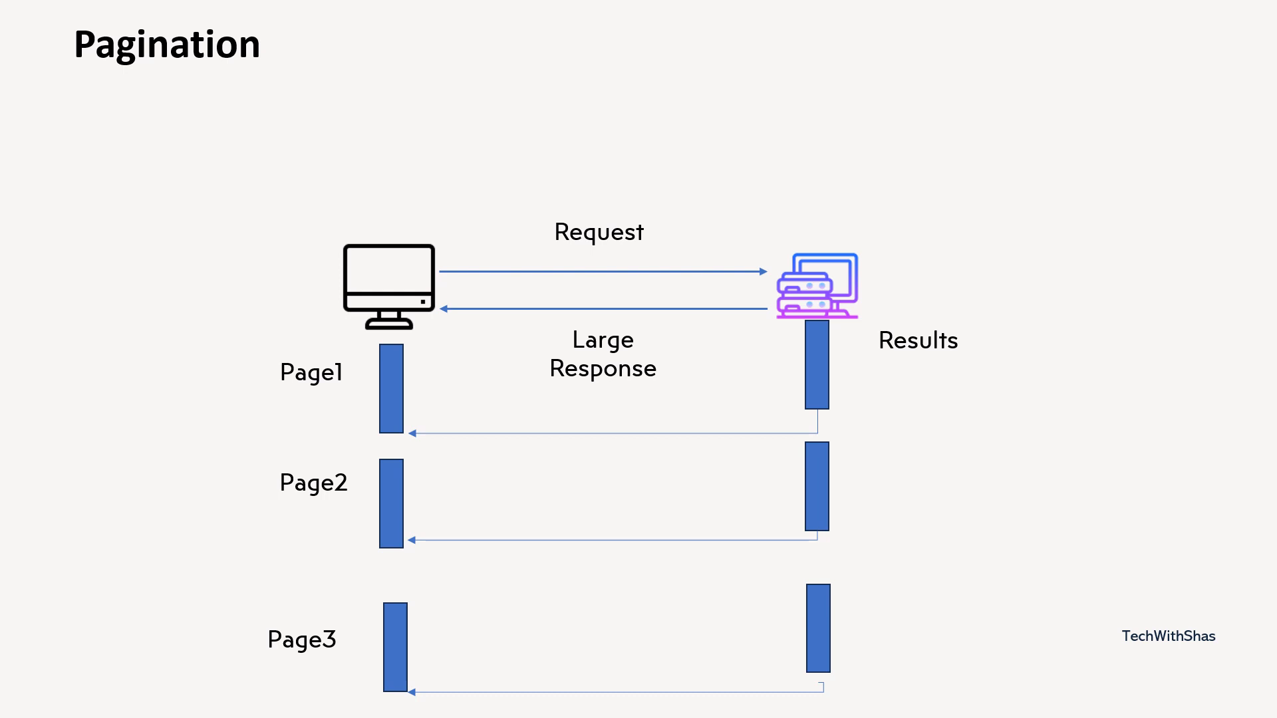
Advance to the Pagination slide showing a large response split into Page1, Page2, Page3.
left_click(533, 351)
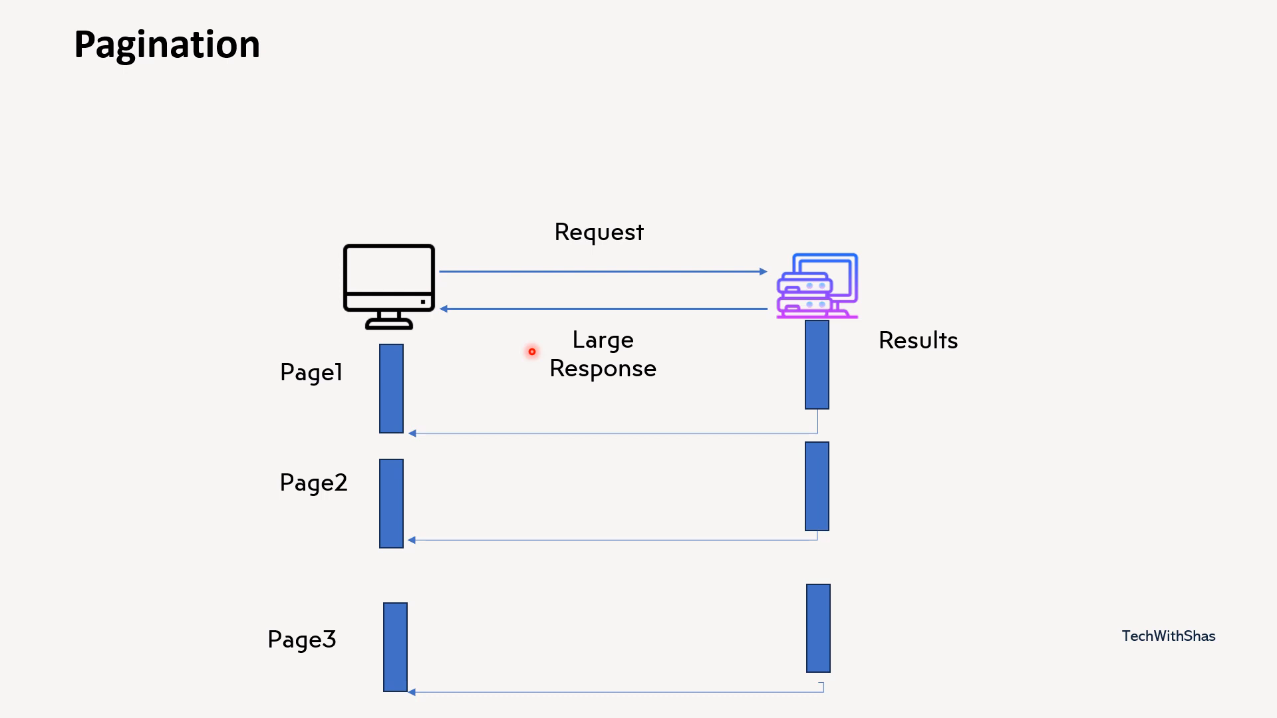
mouse_move(666, 383)
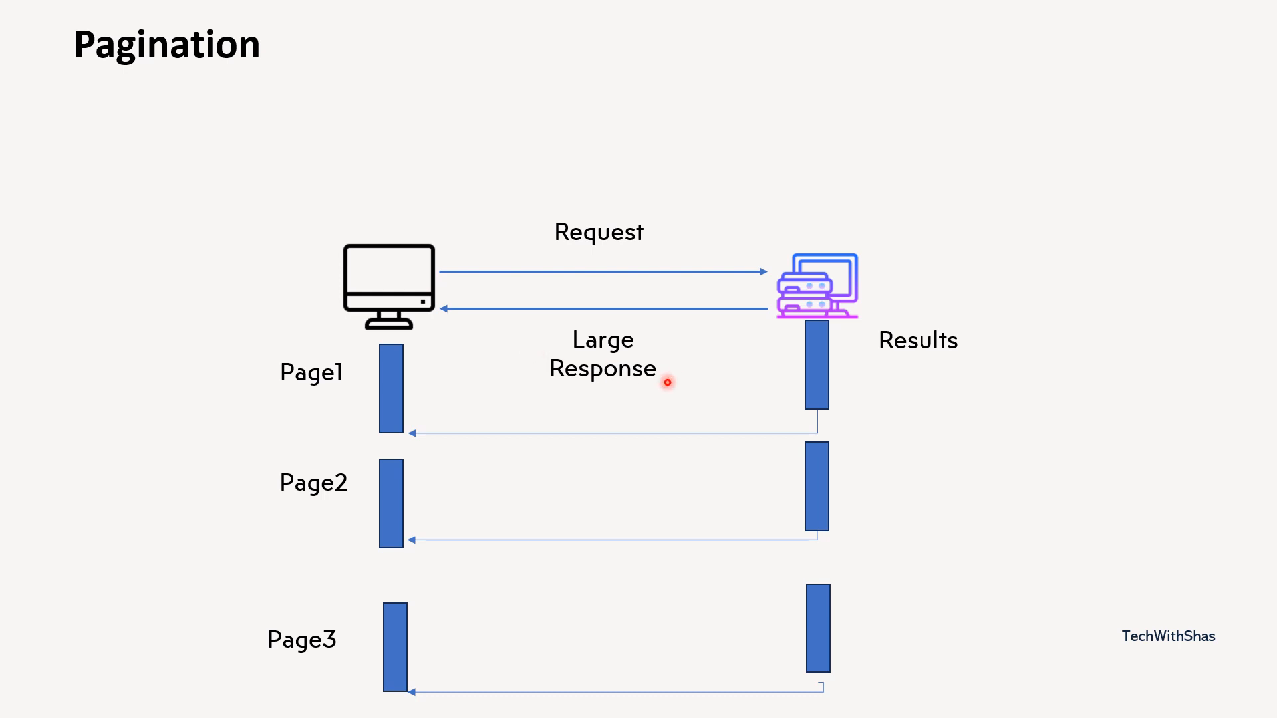